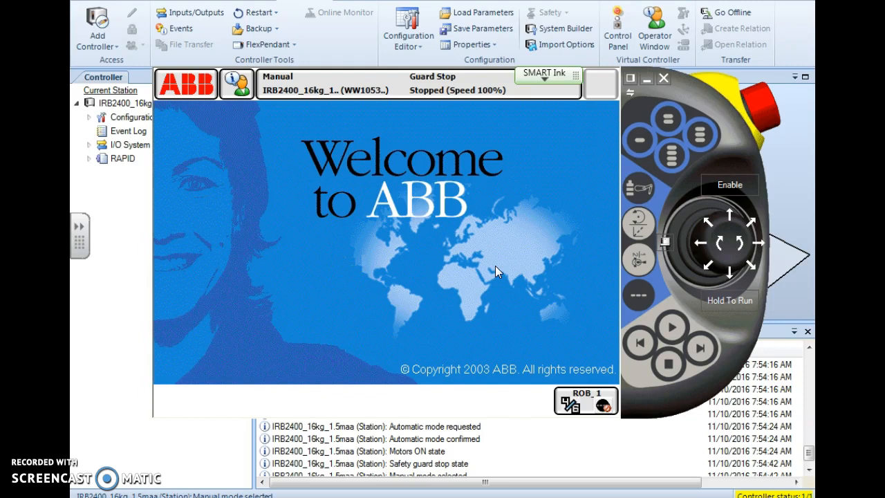
Step: Open the Program Editor from the FlexPendant ABB menu to list the T_ROB1 modules
{"action": "left_click", "coordinate": [531, 306]}
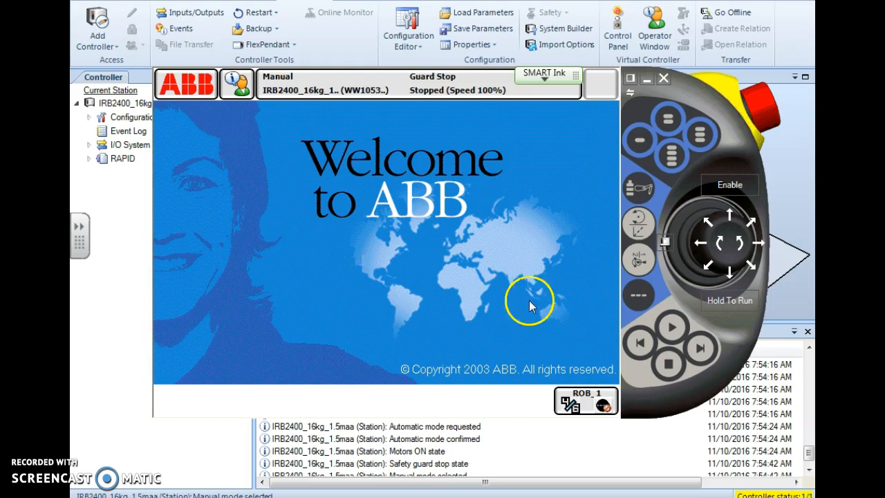
{"action": "mouse_move", "coordinate": [544, 290]}
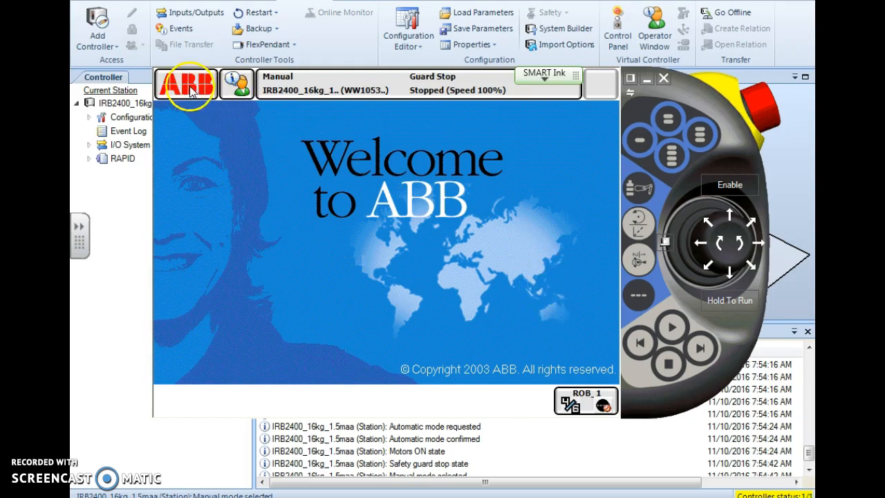
{"action": "left_click", "coordinate": [185, 84]}
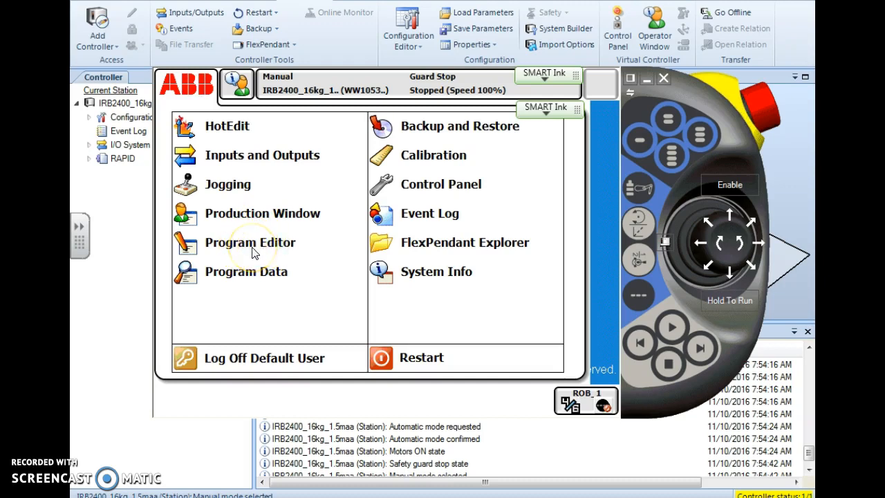
{"action": "left_click", "coordinate": [250, 242]}
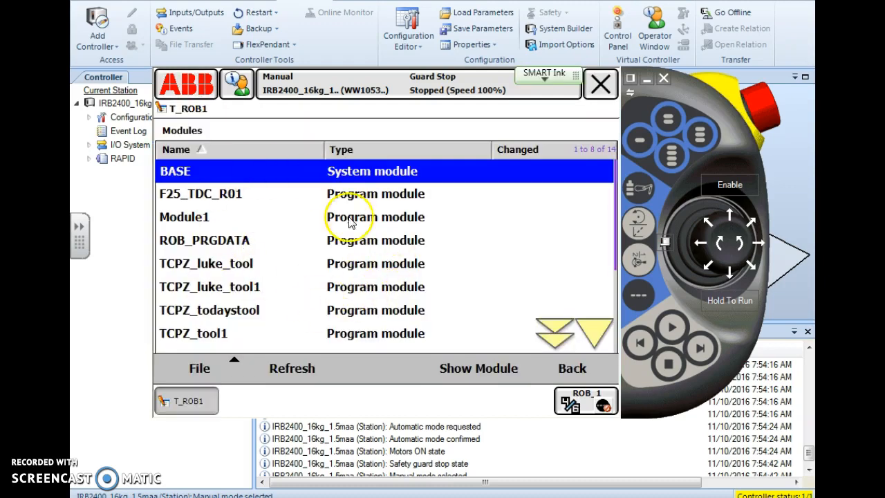
{"action": "mouse_move", "coordinate": [360, 208]}
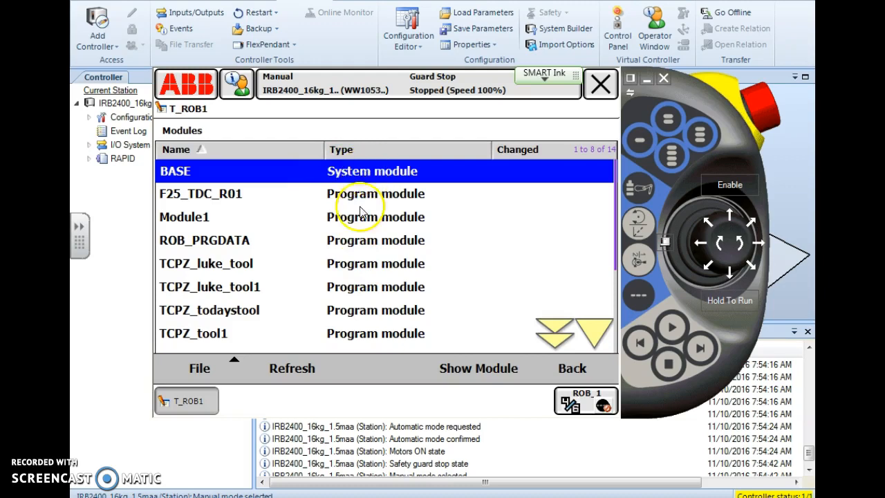
{"action": "mouse_move", "coordinate": [338, 216]}
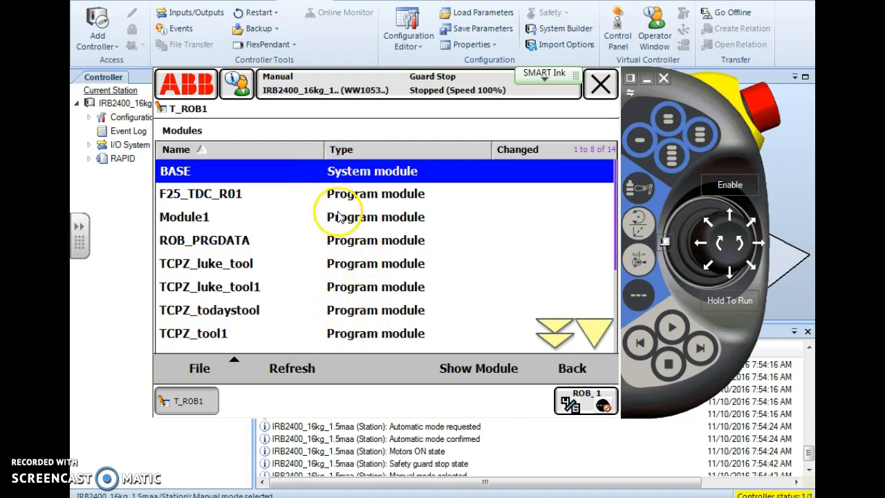
Step: Show Module1's routines and select inspect2() in the list
{"action": "left_click", "coordinate": [185, 217]}
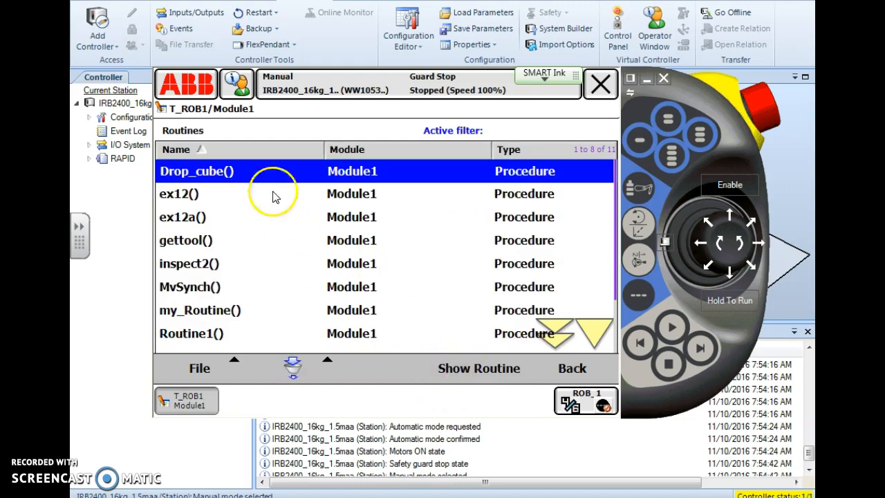
{"action": "mouse_move", "coordinate": [265, 306]}
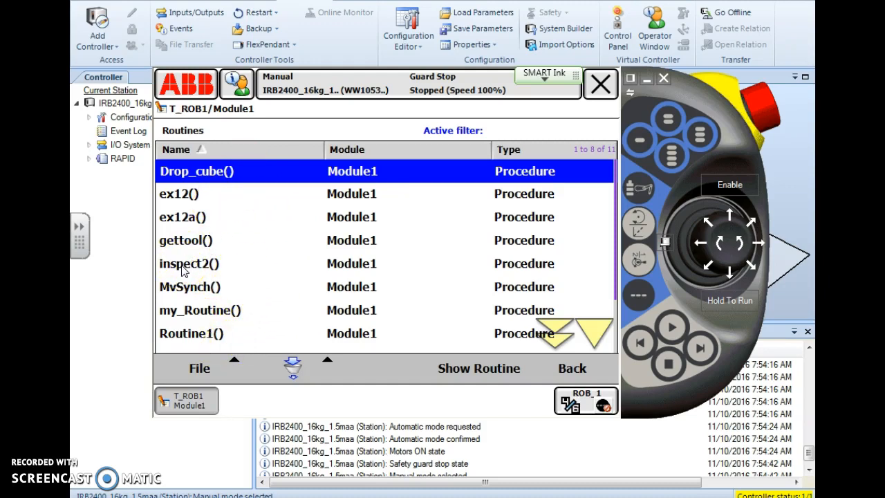
{"action": "left_click", "coordinate": [189, 264]}
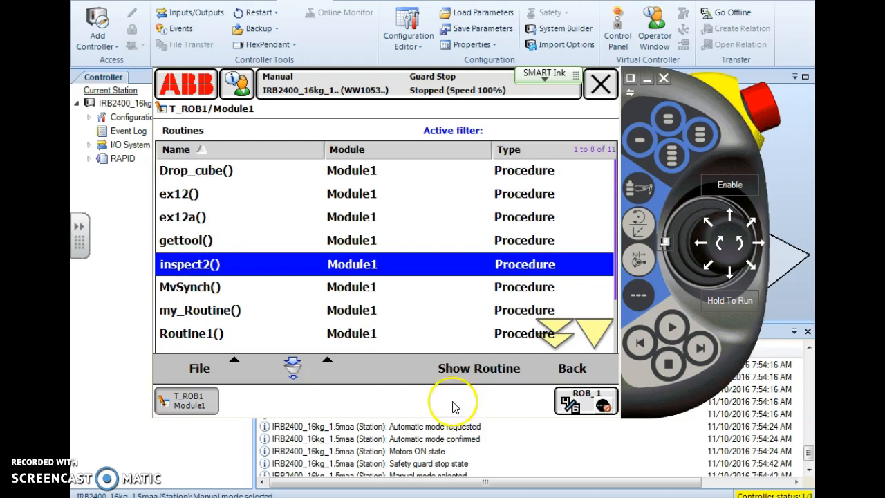
Step: Show the RAPID code of routine inspect2() in the editor
{"action": "left_click", "coordinate": [478, 368]}
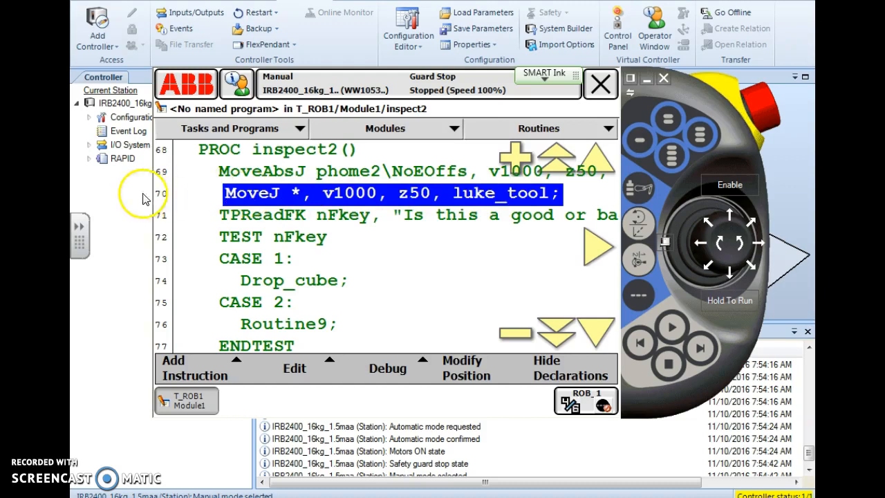
{"action": "mouse_move", "coordinate": [163, 199]}
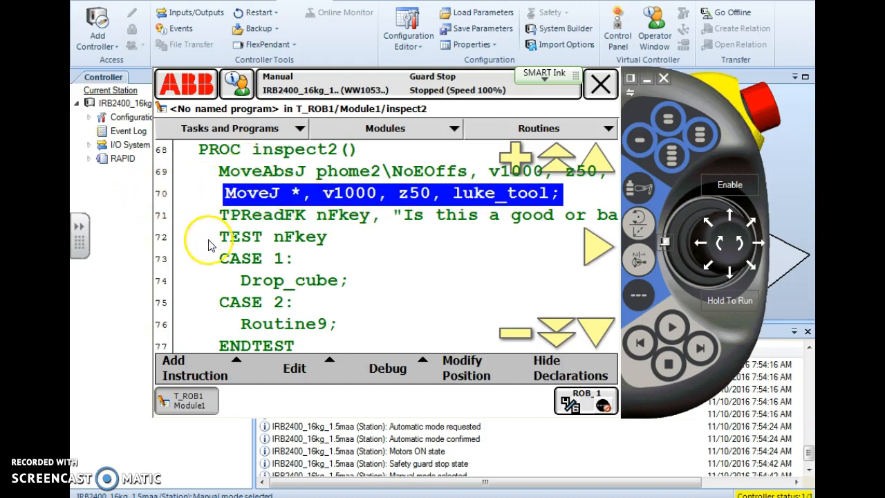
{"action": "mouse_move", "coordinate": [194, 307]}
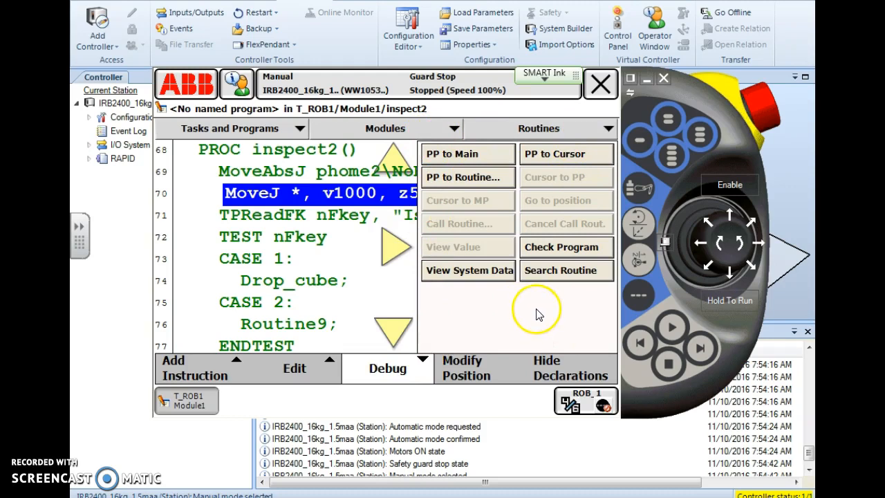
{"action": "mouse_move", "coordinate": [528, 316]}
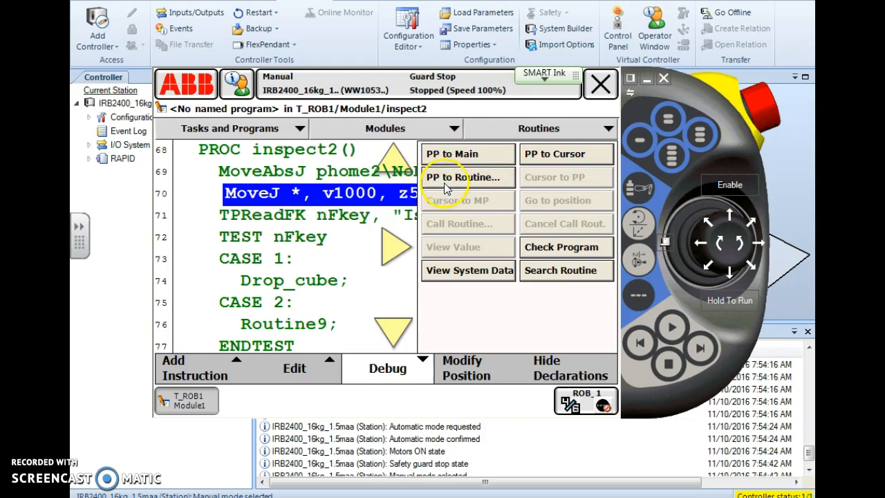
{"action": "mouse_move", "coordinate": [483, 192]}
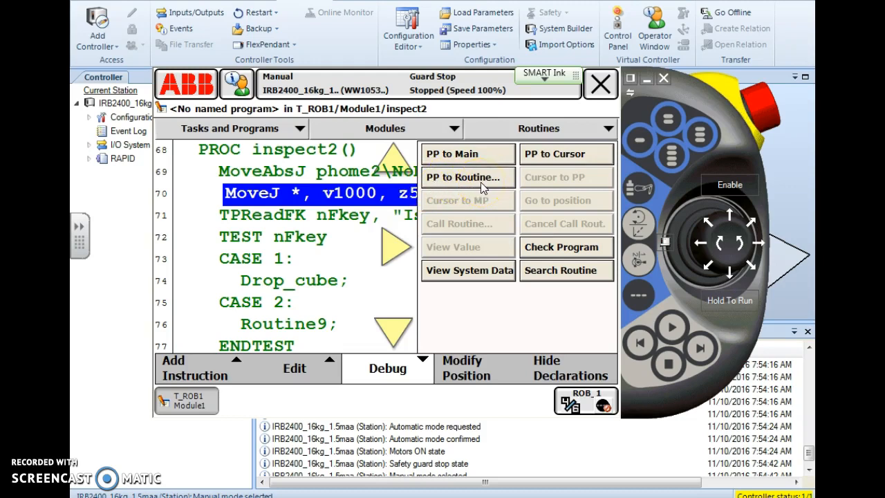
Step: Bring up the Debug options for moving the program pointer
{"action": "left_click", "coordinate": [467, 177]}
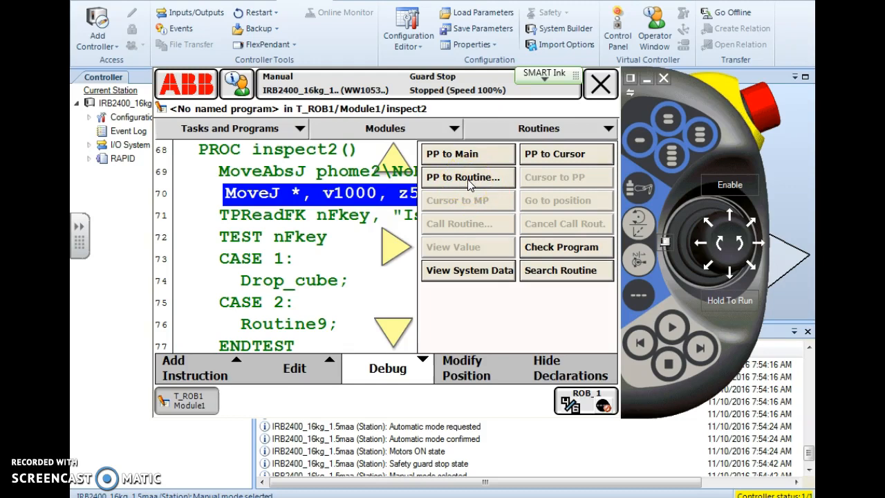
Step: Move the program pointer to routine inspect2 via PP to Routine and confirm
{"action": "left_click", "coordinate": [467, 176]}
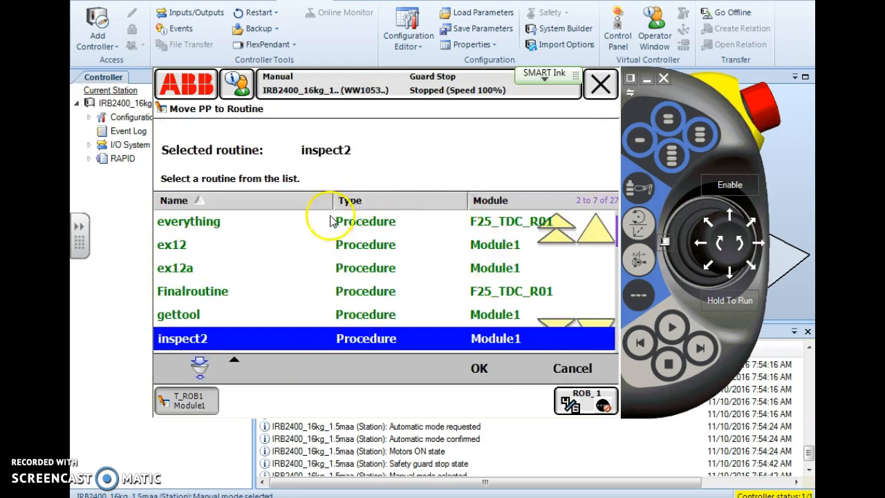
{"action": "mouse_move", "coordinate": [187, 244]}
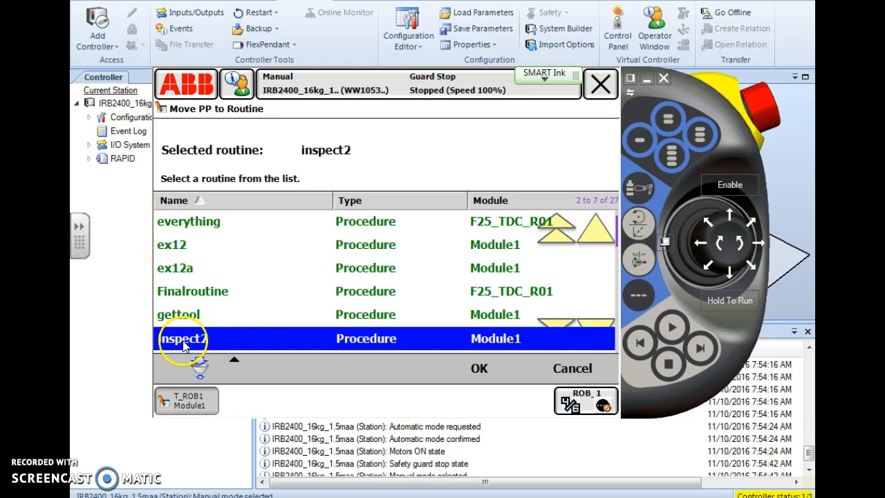
{"action": "mouse_move", "coordinate": [429, 341]}
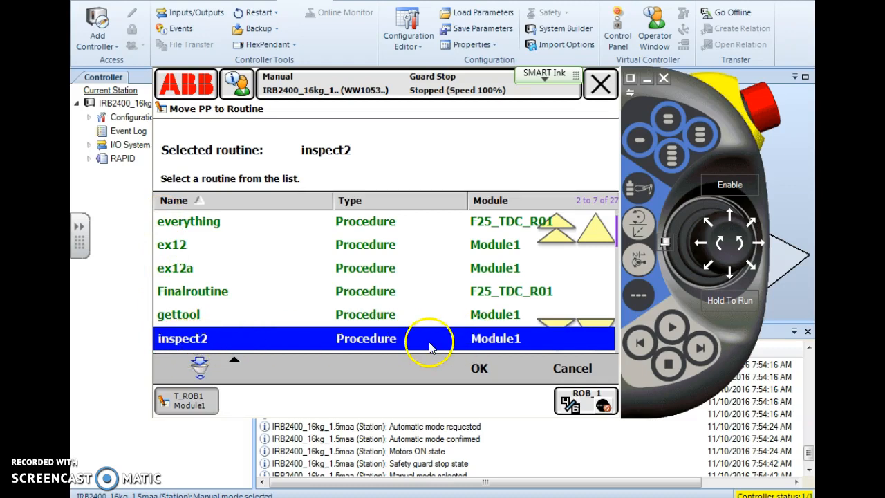
{"action": "left_click", "coordinate": [478, 368]}
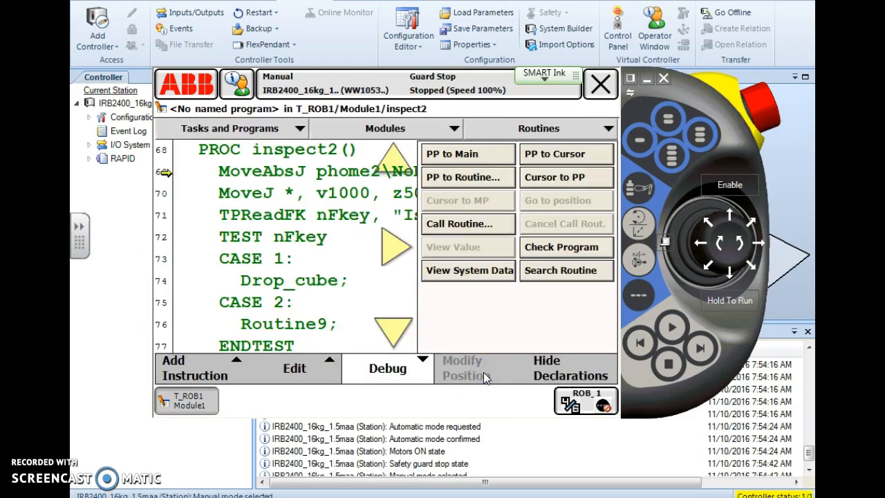